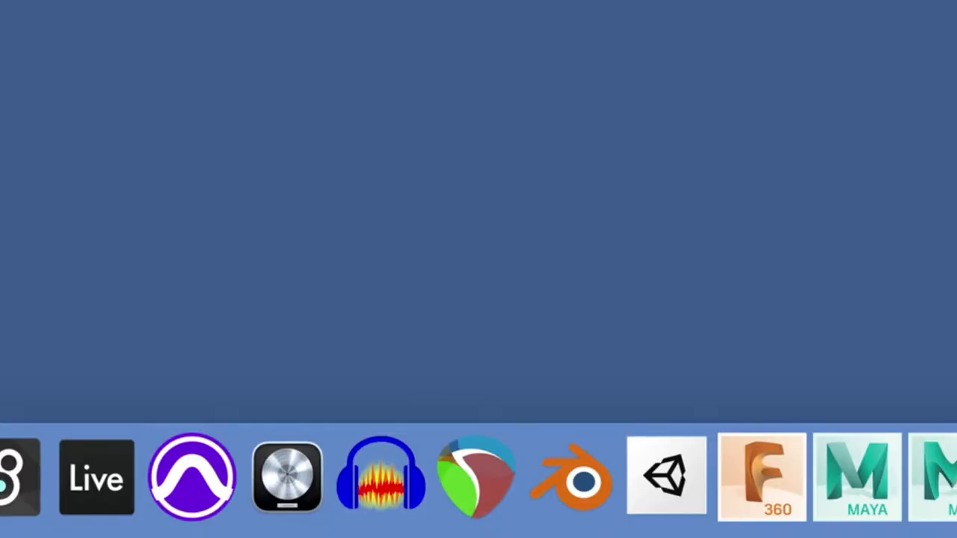
# - Launch REAPER and save a new project as MyNewproject in its own subfolder on the Desktop
pyautogui.click(477, 478)
pyautogui.write('MyNew')
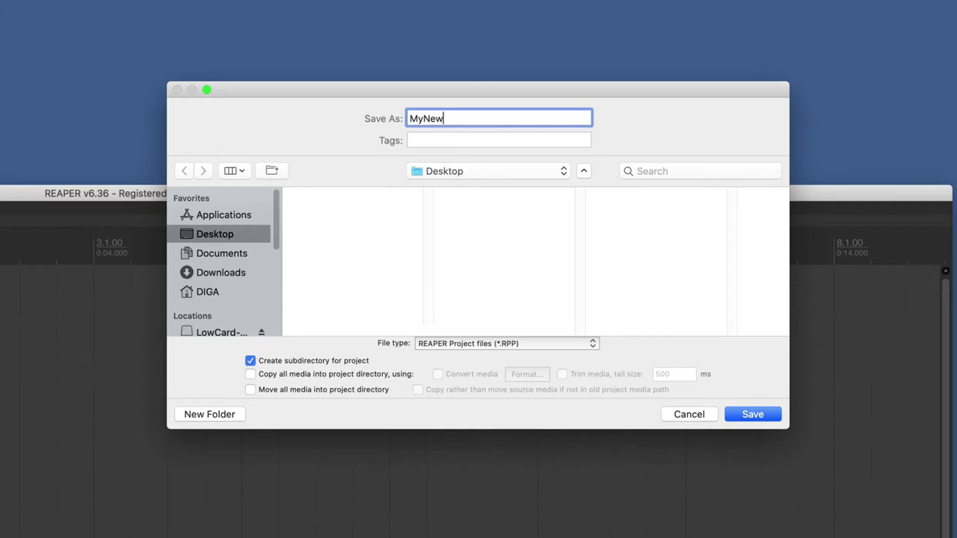
pyautogui.click(487, 171)
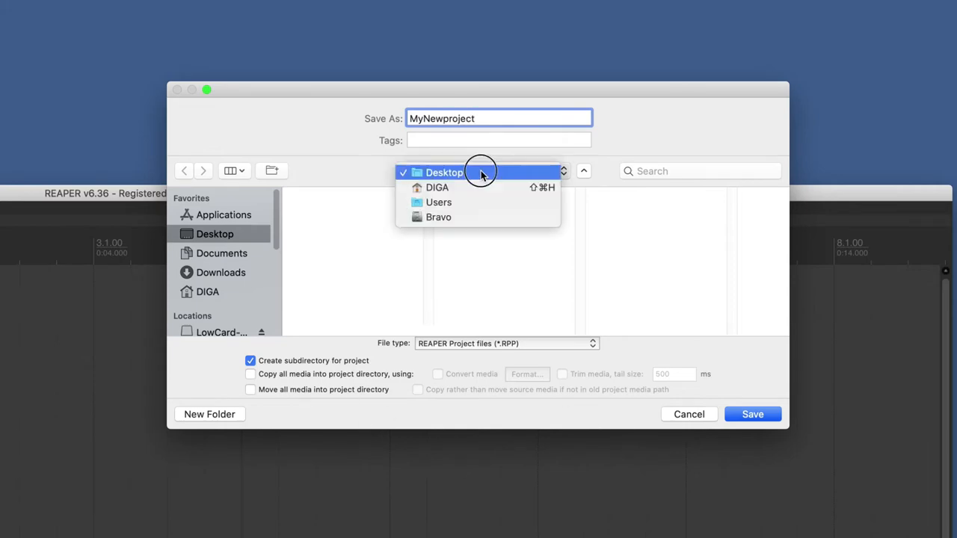
pyautogui.click(752, 414)
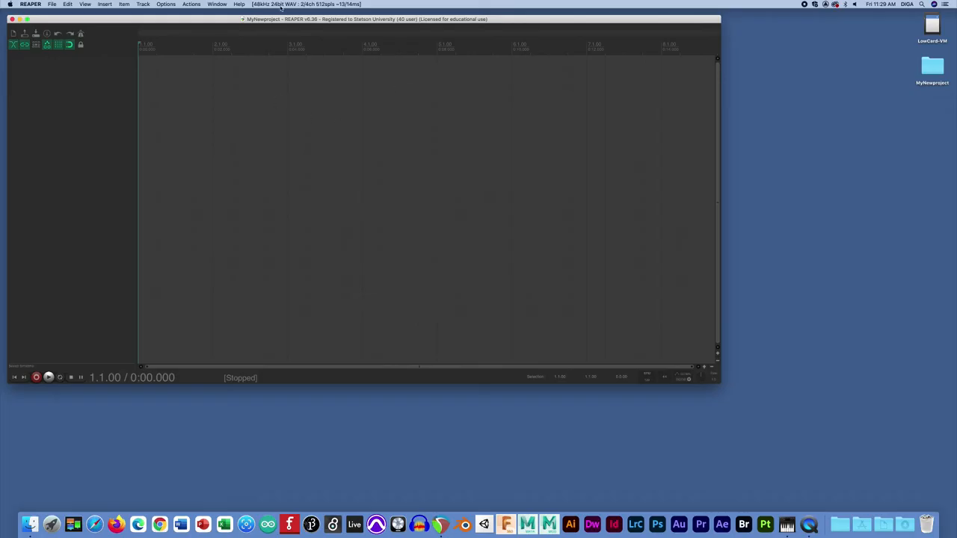
# - Open audio device settings from the menu bar and keep DIGA Aggregate Device selected
pyautogui.click(302, 3)
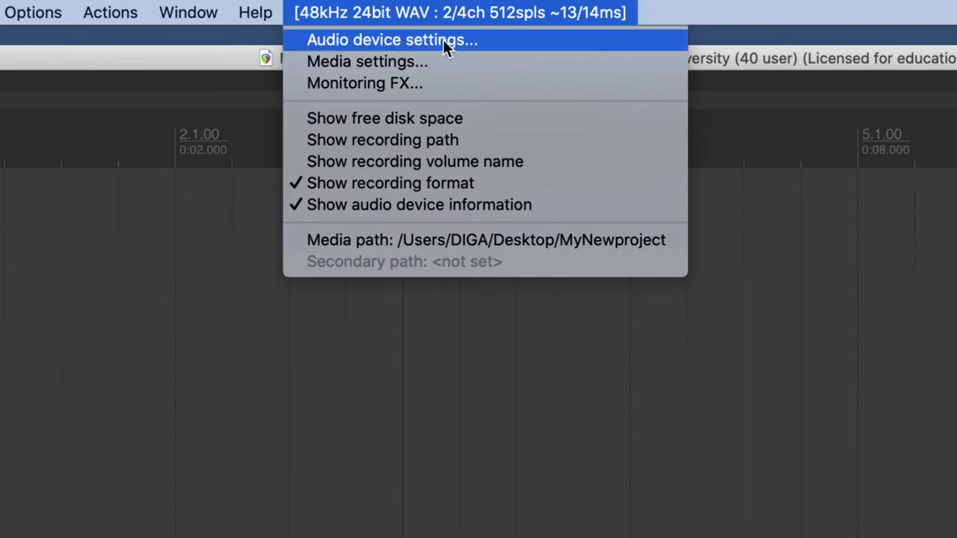
pyautogui.click(391, 39)
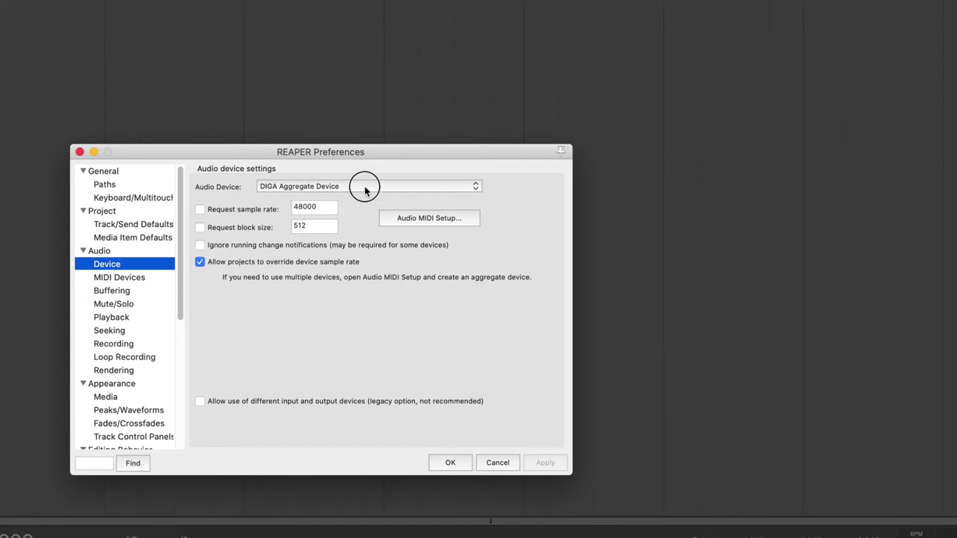
pyautogui.click(366, 185)
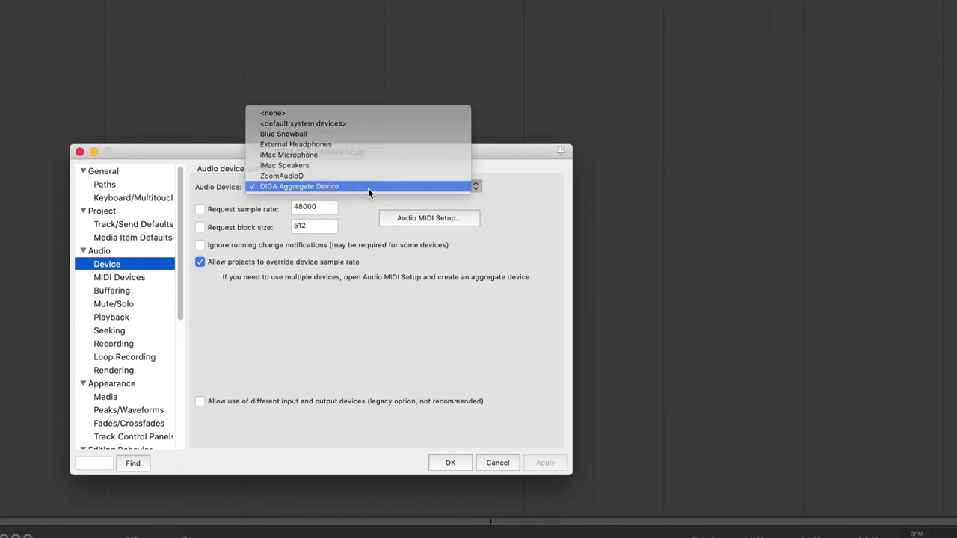
pyautogui.click(298, 185)
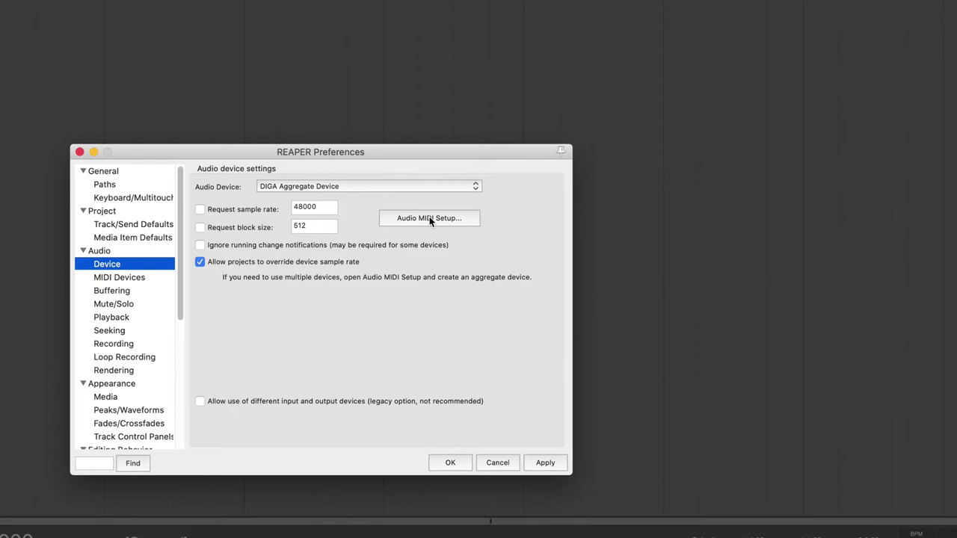
# - In Audio MIDI Setup, view DIGA Aggregate Device combining headphones, speakers, Blue Snowball and iMac Microphone
pyautogui.click(428, 218)
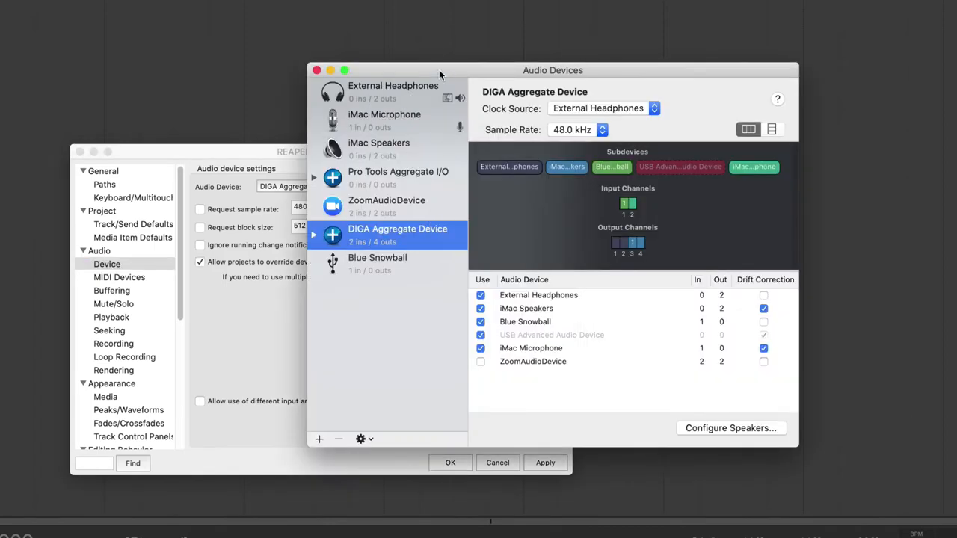
pyautogui.moveTo(553, 70); pyautogui.dragTo(468, 43)
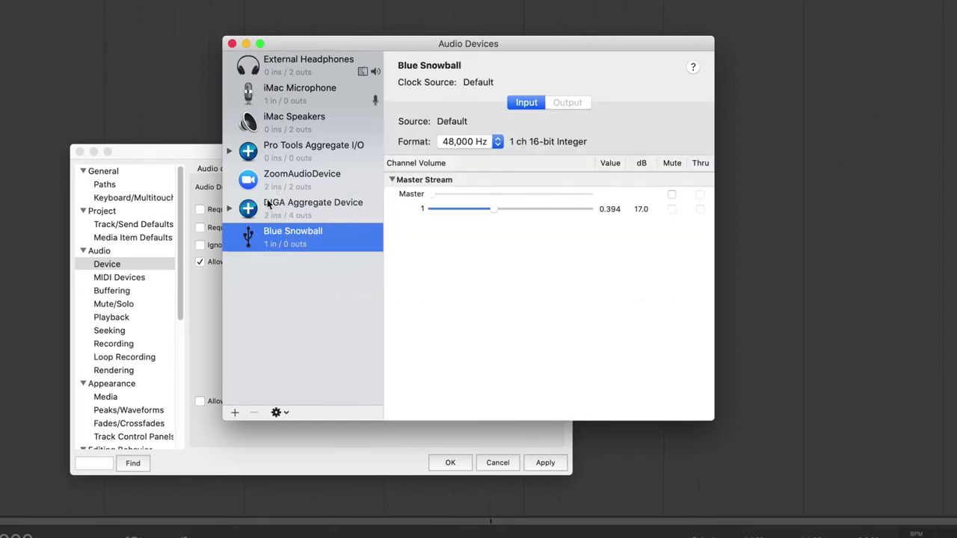
pyautogui.click(313, 202)
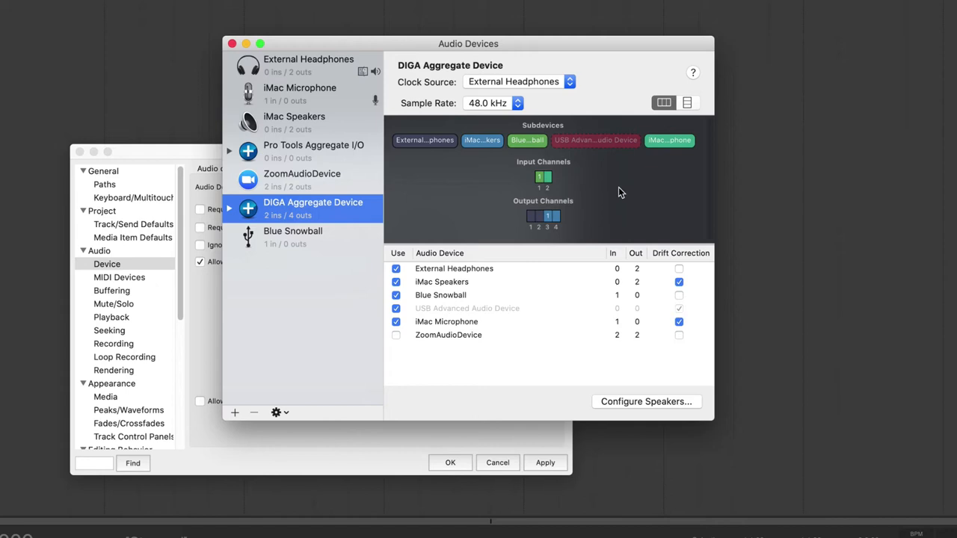
pyautogui.click(526, 141)
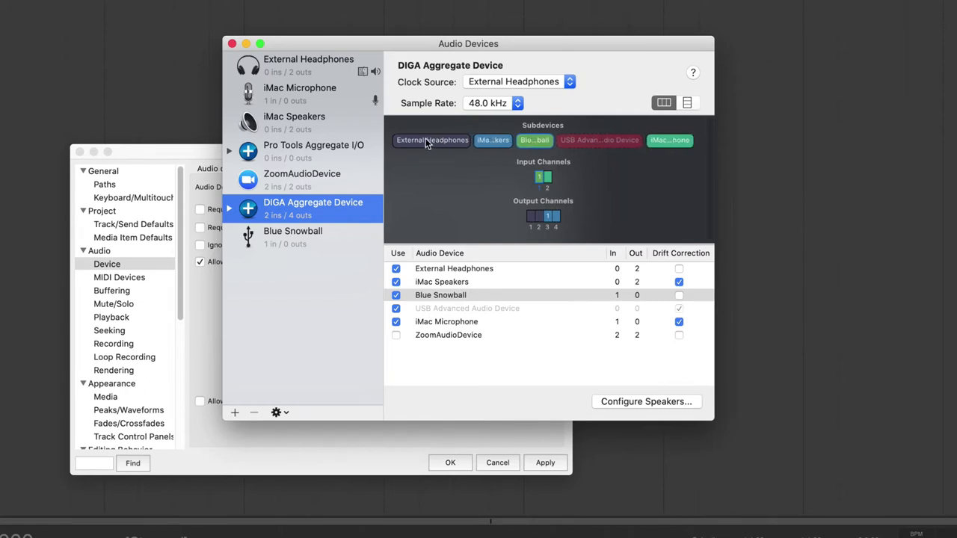
pyautogui.moveTo(419, 147)
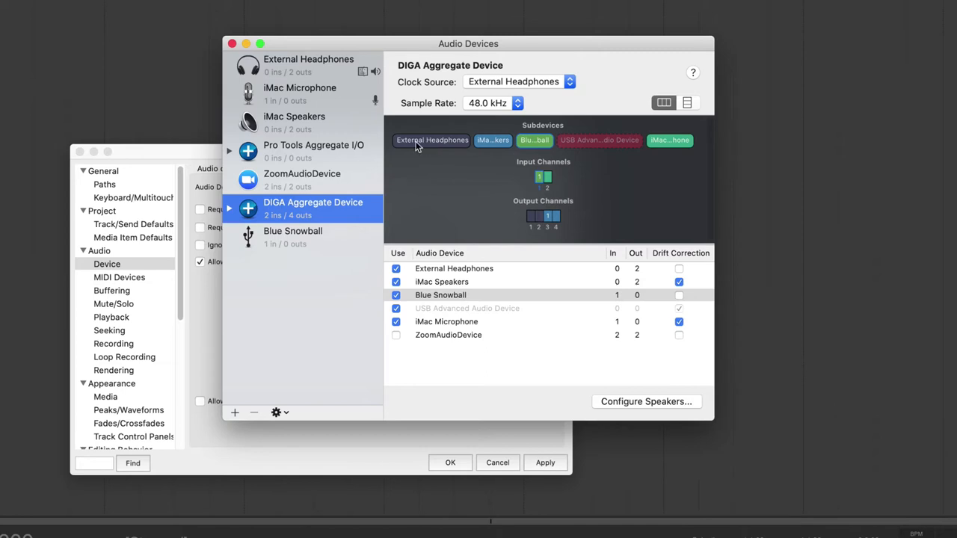
pyautogui.click(484, 141)
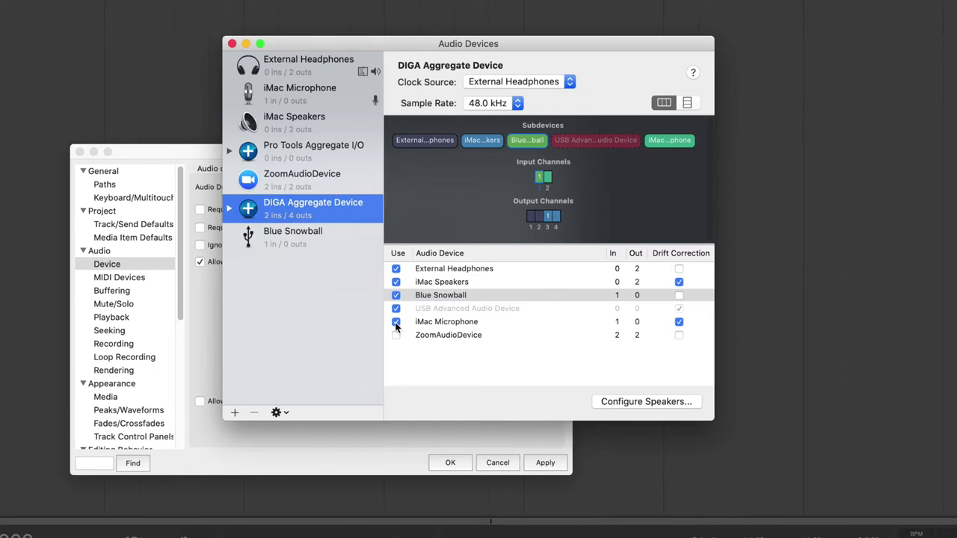
pyautogui.click(396, 322)
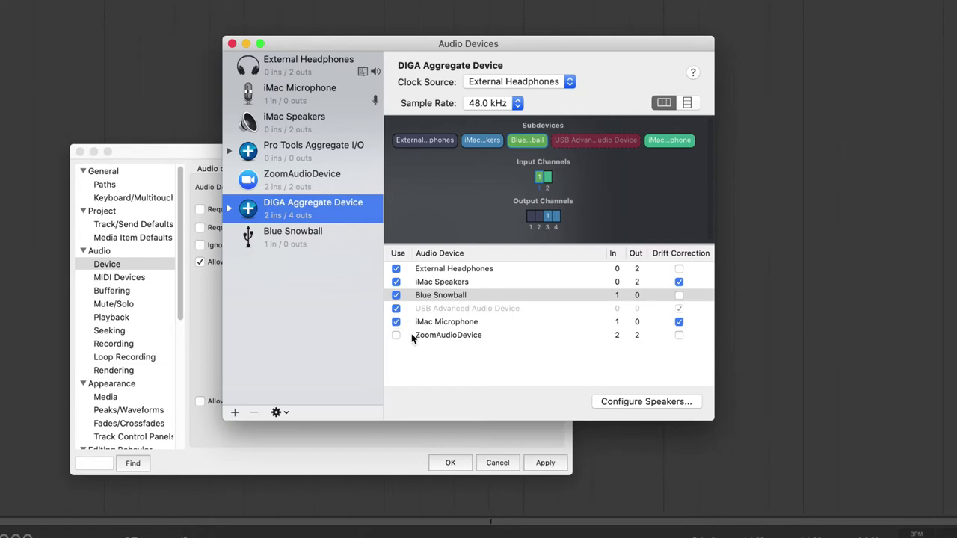
pyautogui.moveTo(574, 293)
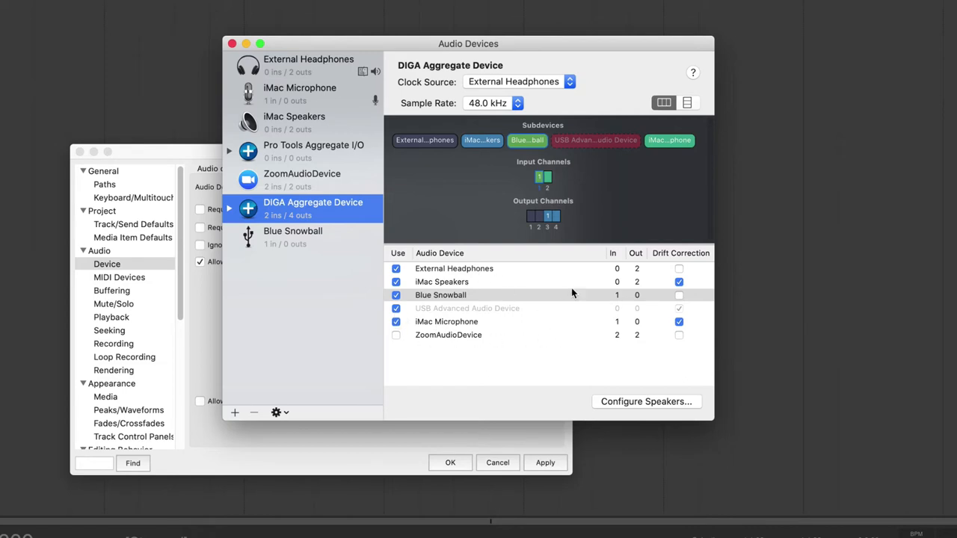
pyautogui.moveTo(619, 323)
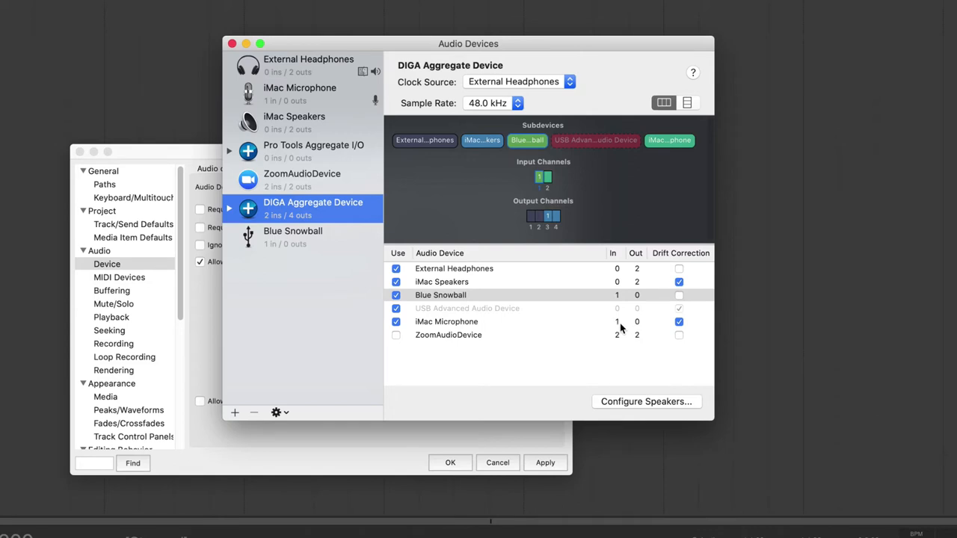
pyautogui.moveTo(640, 231)
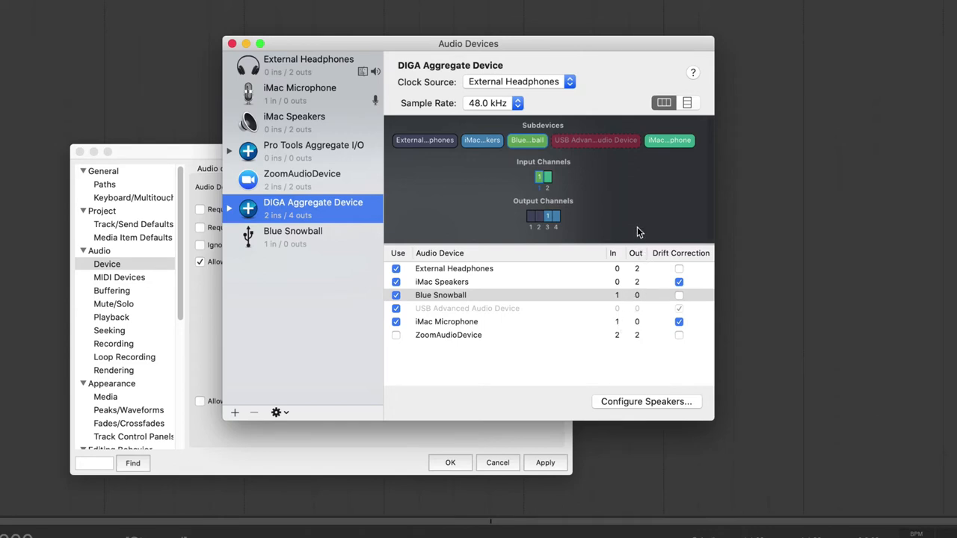
pyautogui.moveTo(502, 108)
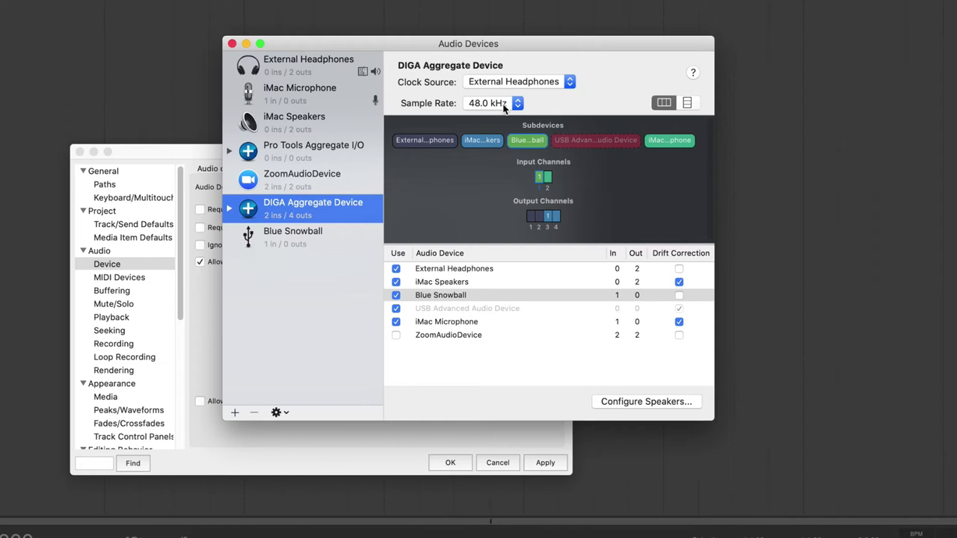
# - Set iMac Speakers as the DIGA Aggregate Device's clock source
pyautogui.click(494, 103)
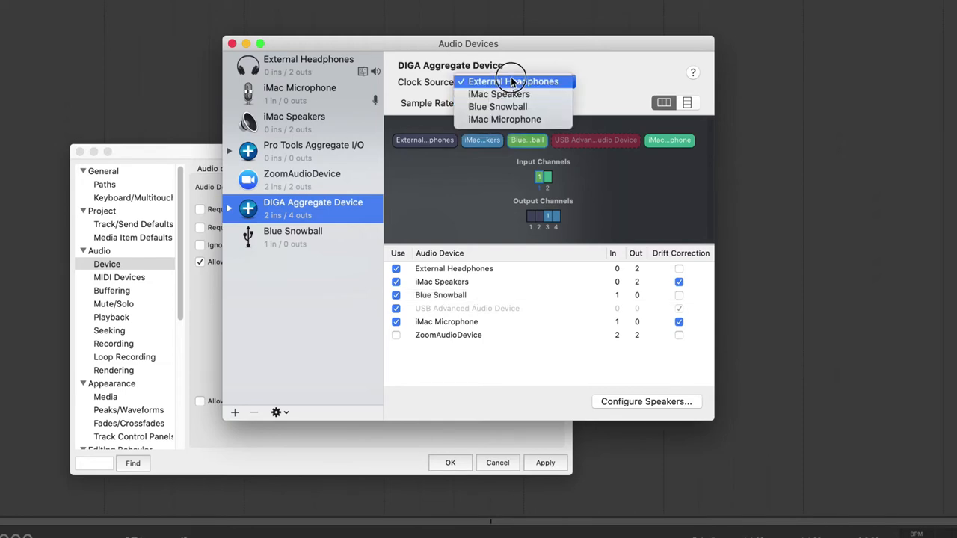
pyautogui.click(512, 81)
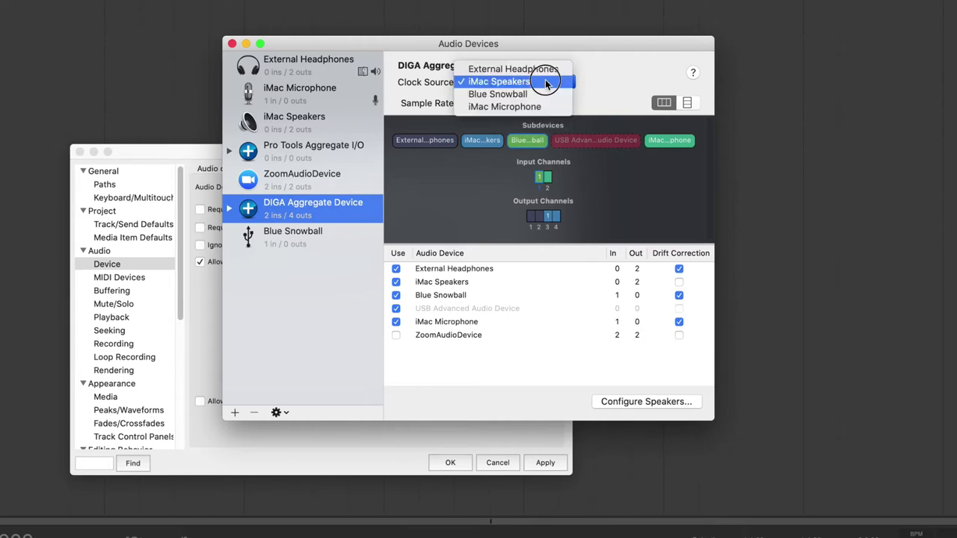
pyautogui.click(499, 81)
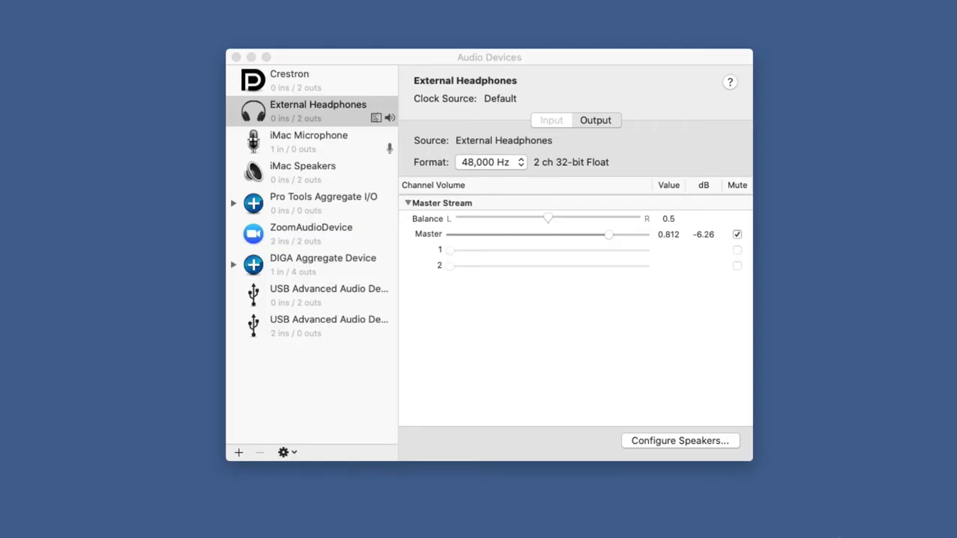
pyautogui.moveTo(263, 302)
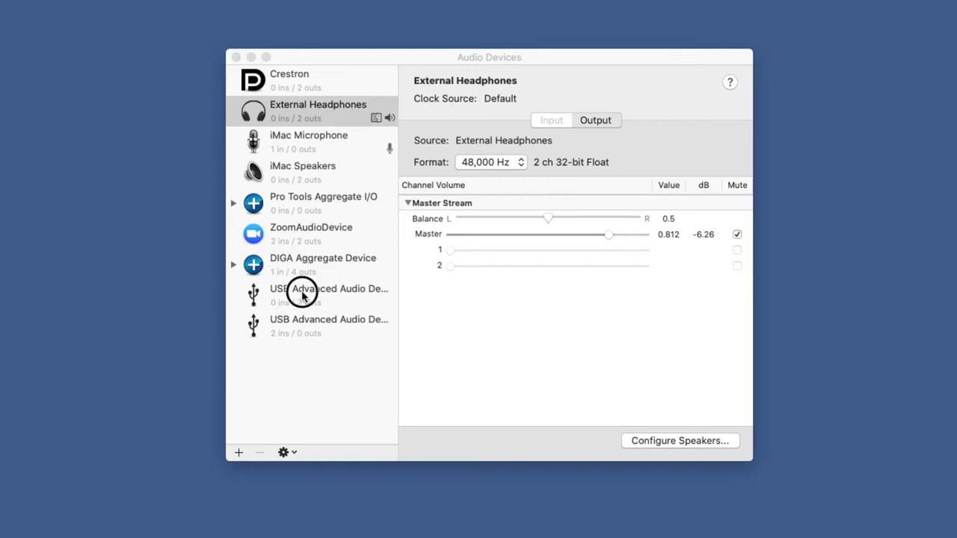
# - Add USB Advanced Audio Device to the DIGA Aggregate Device for 3 inputs and 4 outputs
pyautogui.click(323, 257)
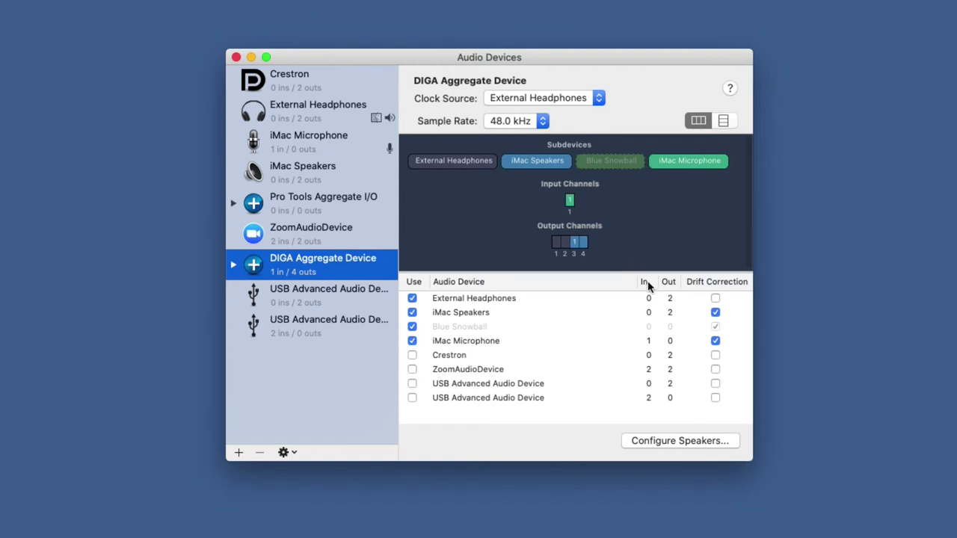
pyautogui.moveTo(481, 402)
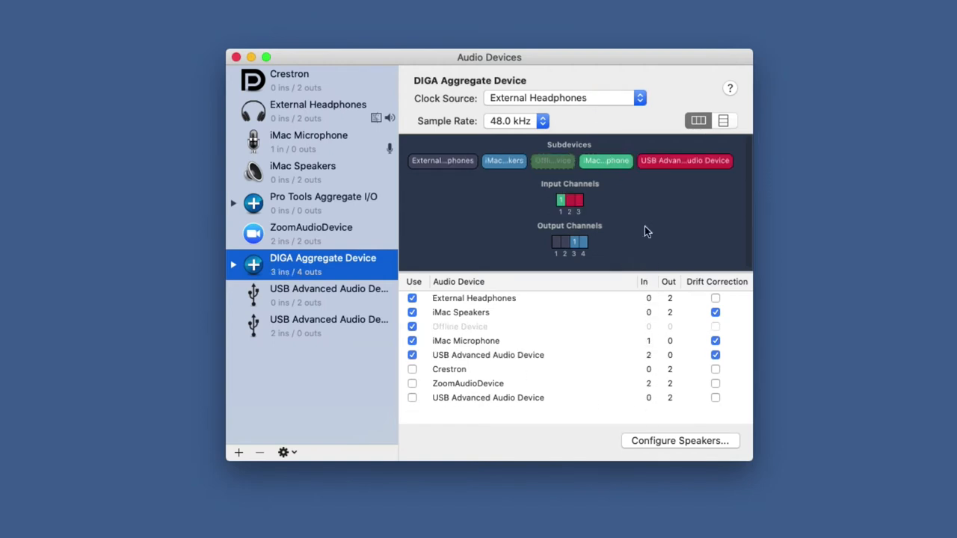
pyautogui.click(620, 160)
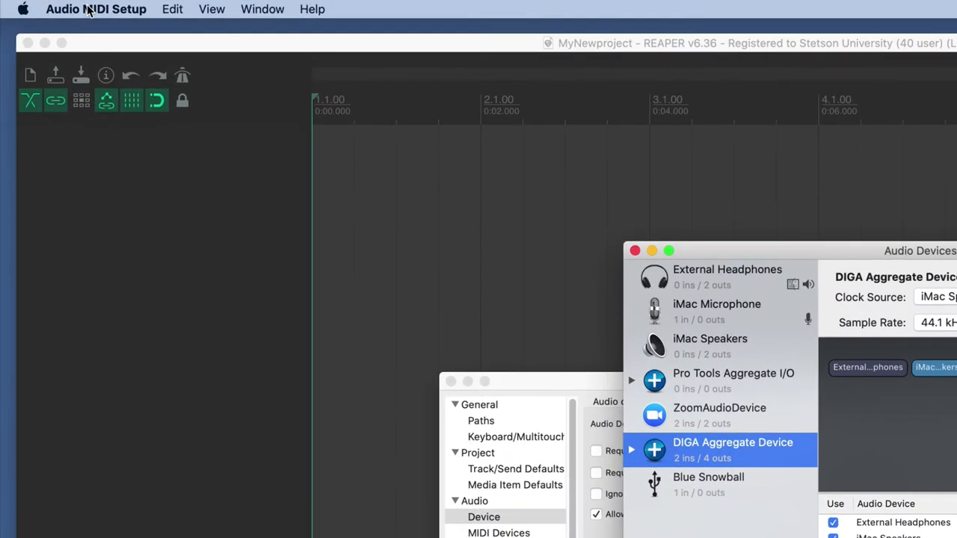
# - Return to REAPER, review the Audio Device preferences and cancel, leaving MyNewproject at 44.1 kHz
pyautogui.click(95, 9)
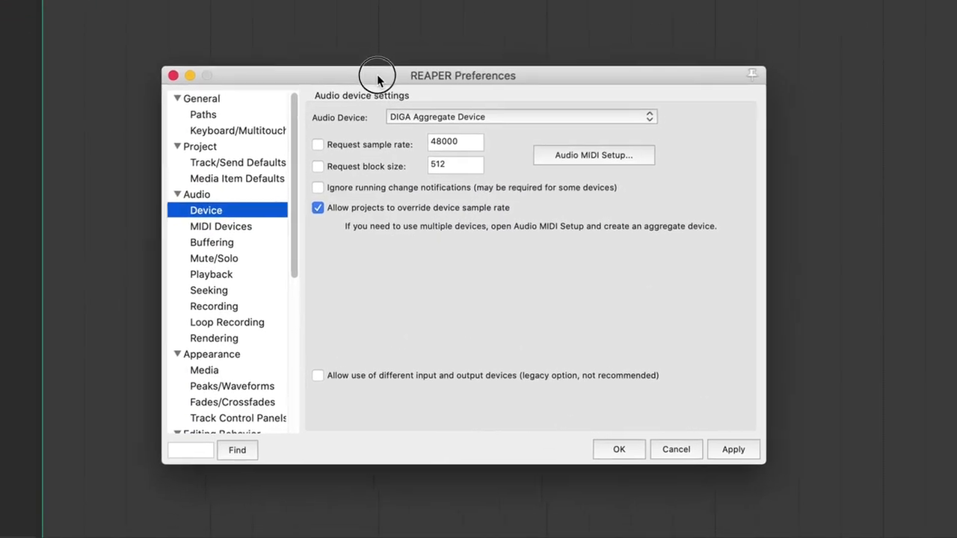
pyautogui.click(520, 117)
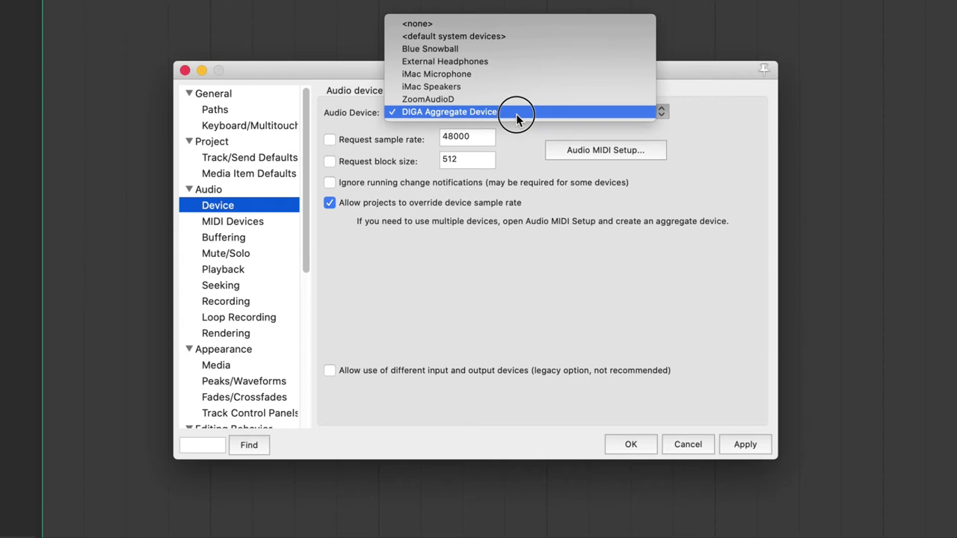
pyautogui.click(449, 111)
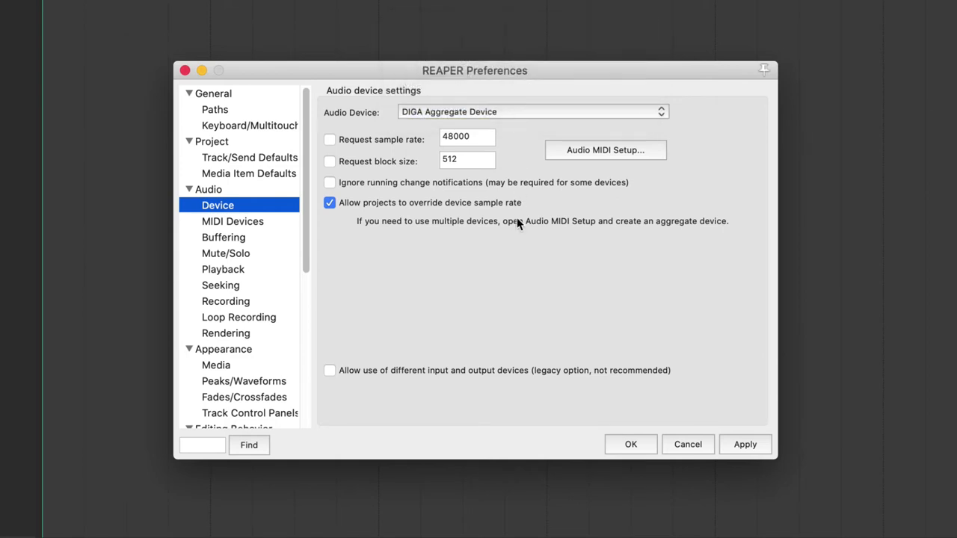
pyautogui.moveTo(721, 447)
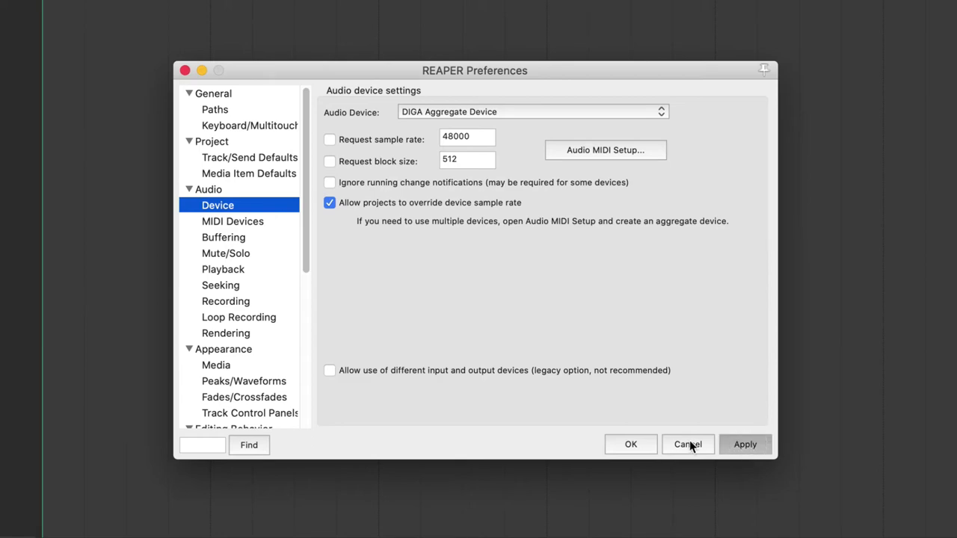
pyautogui.click(686, 444)
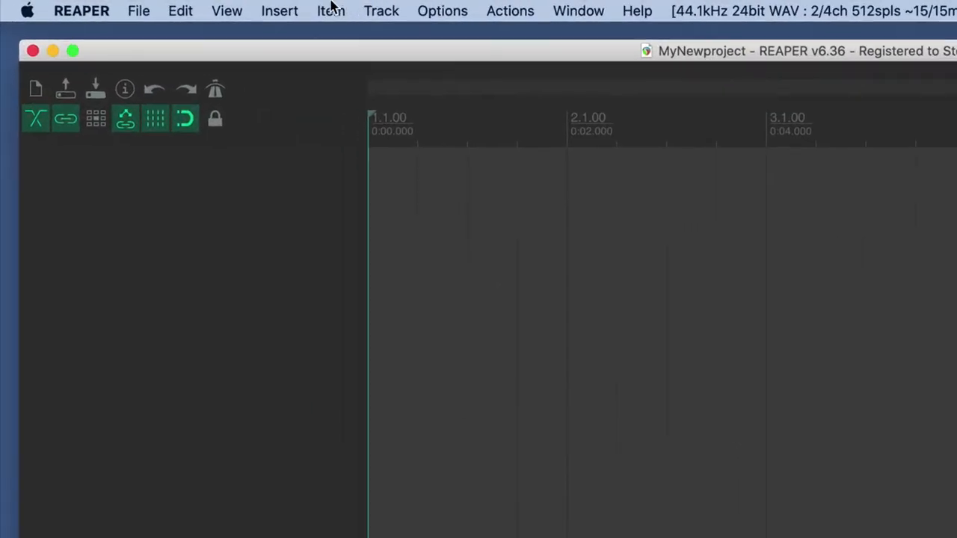
# - Insert a new track, arm it for recording and set its input to mono Input 1 (Blue Snowball)
pyautogui.click(382, 10)
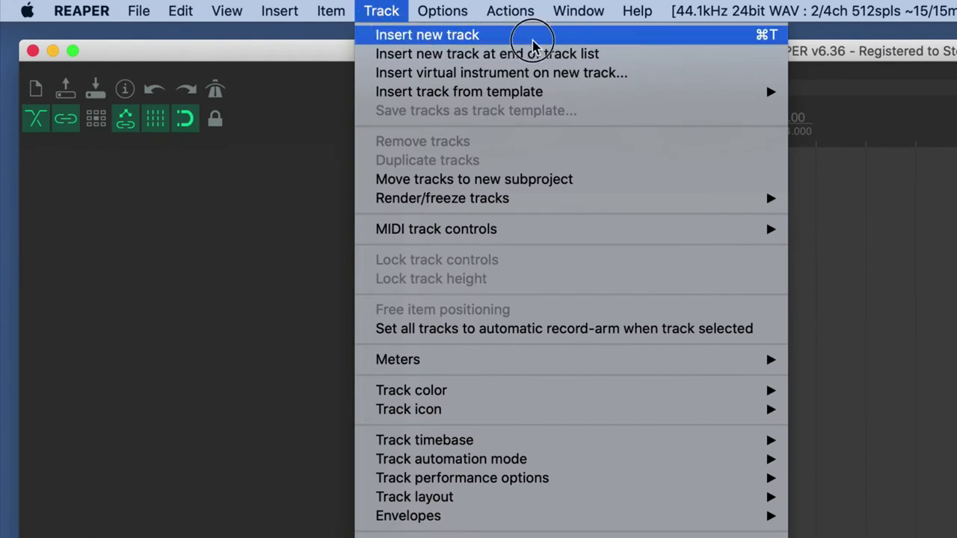
pyautogui.click(427, 35)
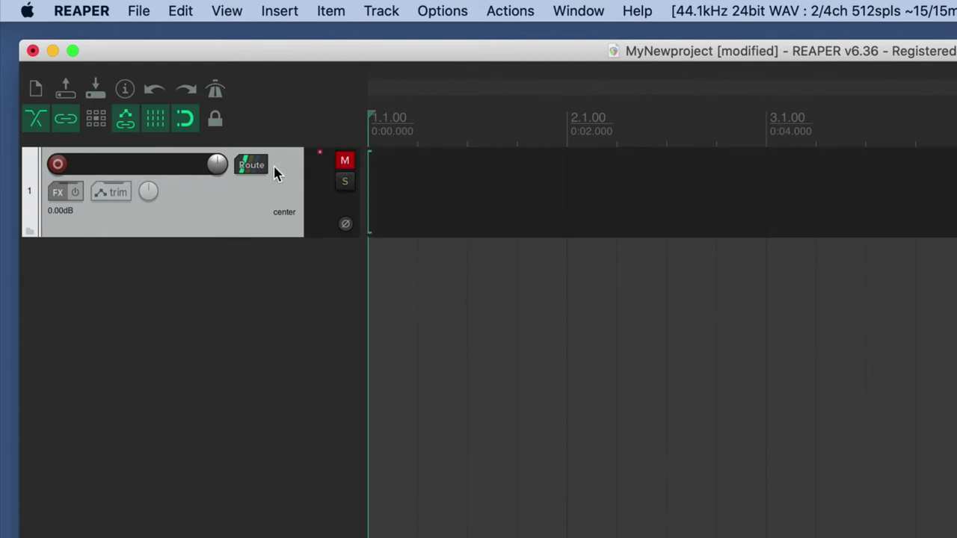
pyautogui.click(57, 163)
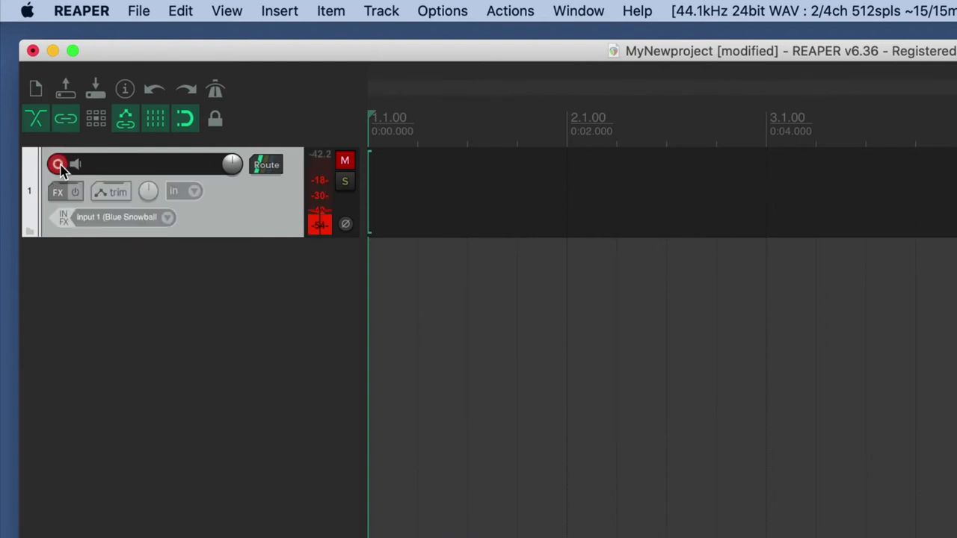
pyautogui.click(58, 162)
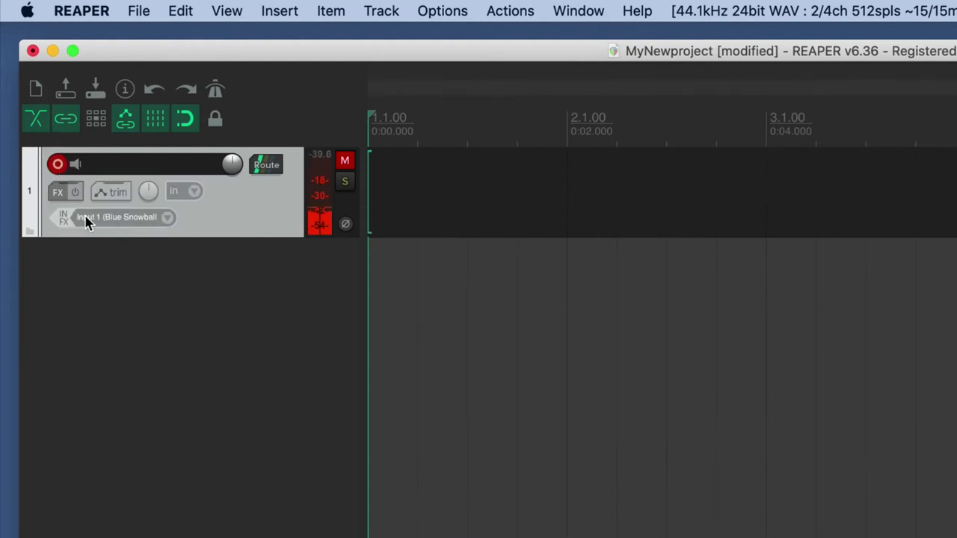
pyautogui.click(123, 217)
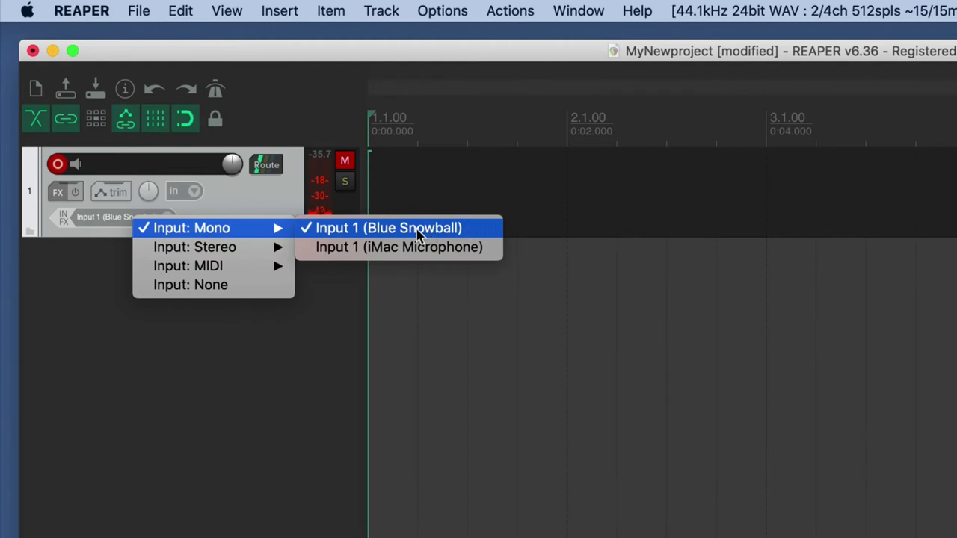
pyautogui.moveTo(471, 232)
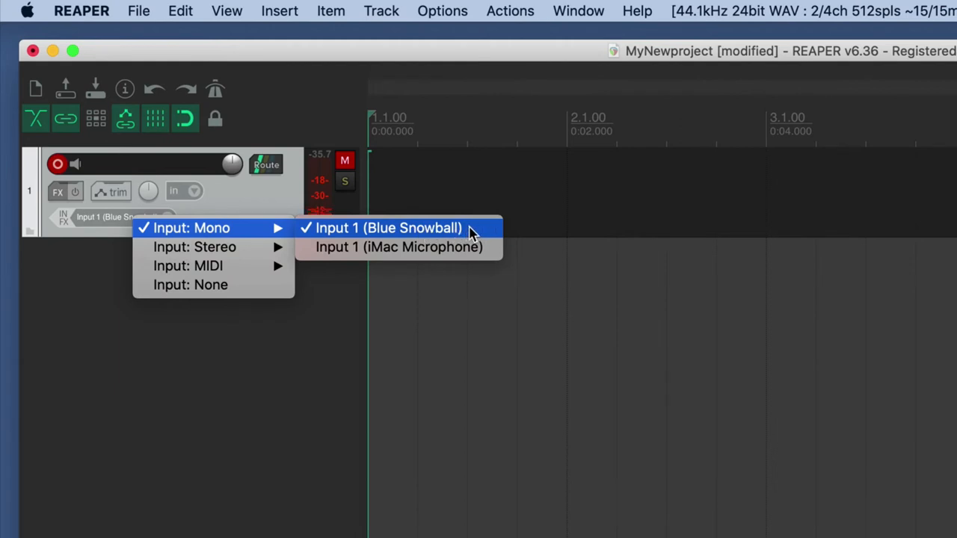
pyautogui.moveTo(398, 246)
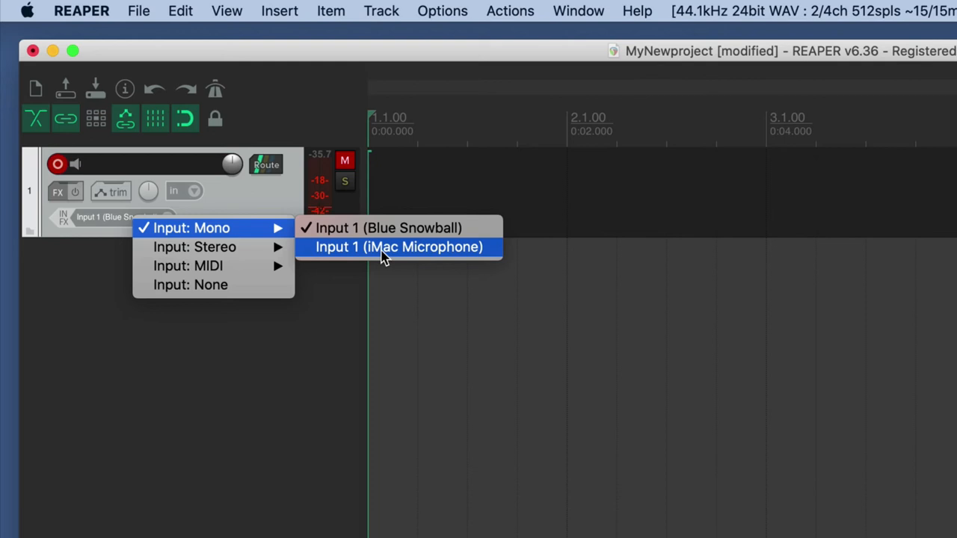
pyautogui.moveTo(397, 227)
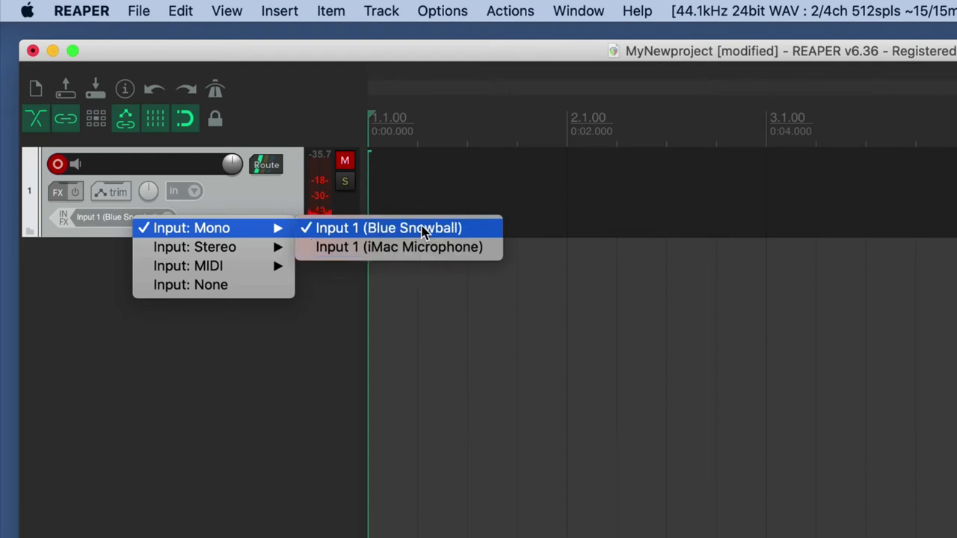
pyautogui.click(389, 228)
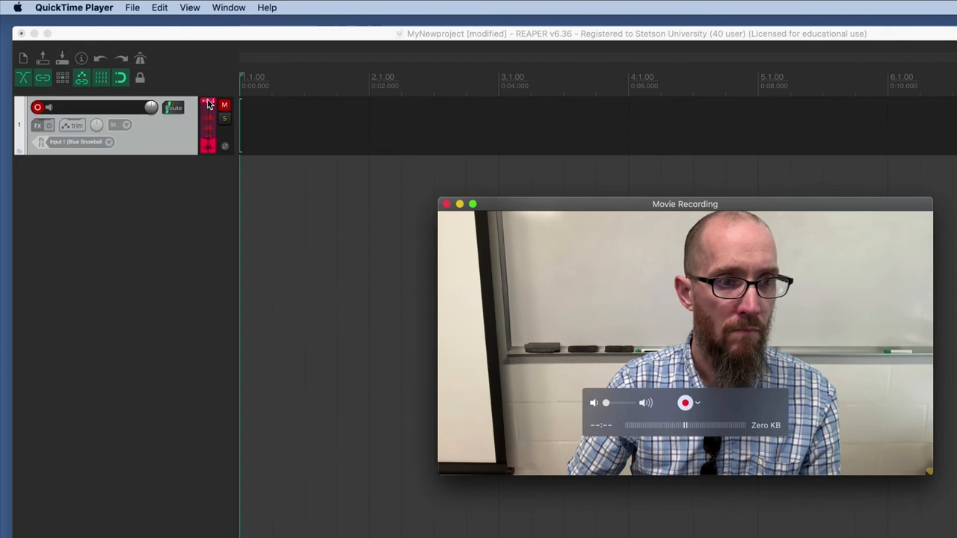
# - Close the QuickTime Movie Recording window to show REAPER full screen
pyautogui.click(225, 103)
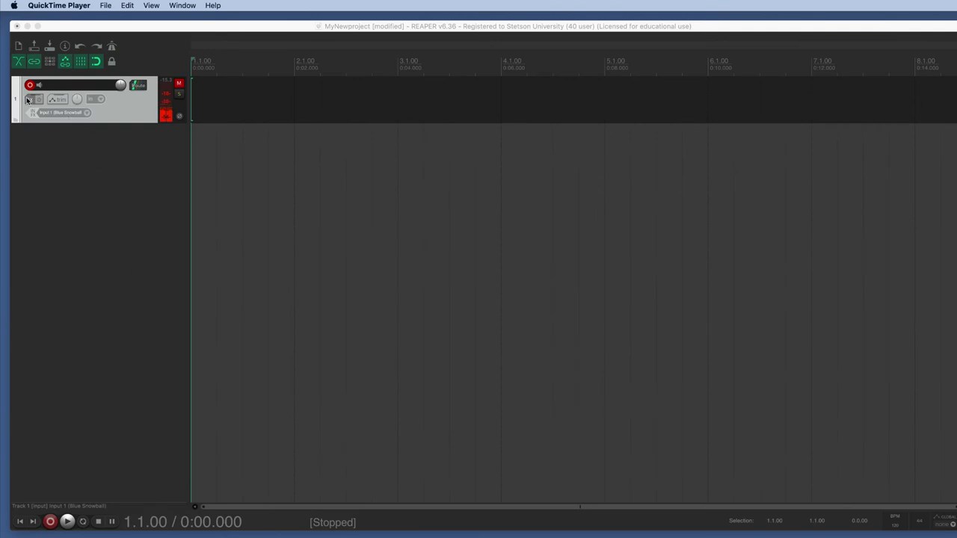
# - Record about 8 seconds of speech on the armed Blue Snowball track, then stop
pyautogui.click(51, 520)
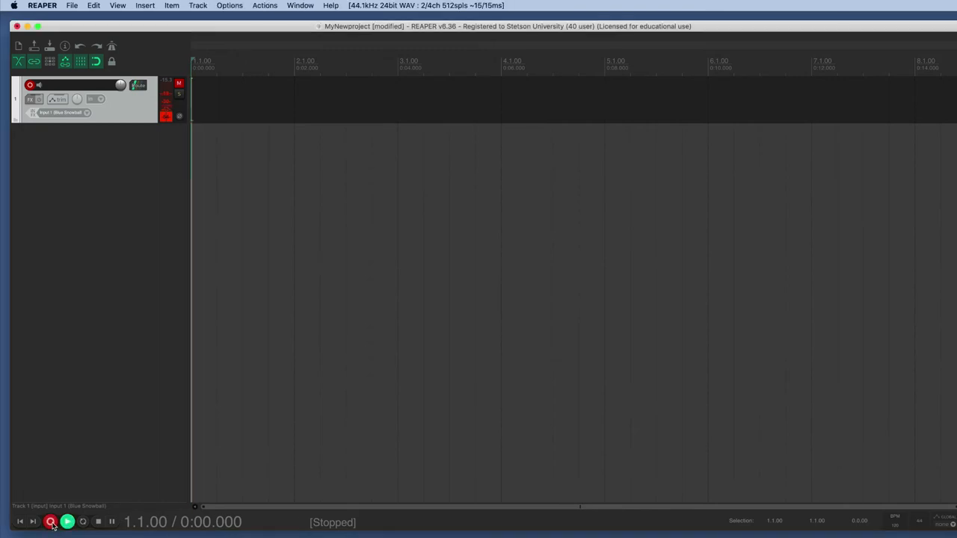
pyautogui.click(50, 521)
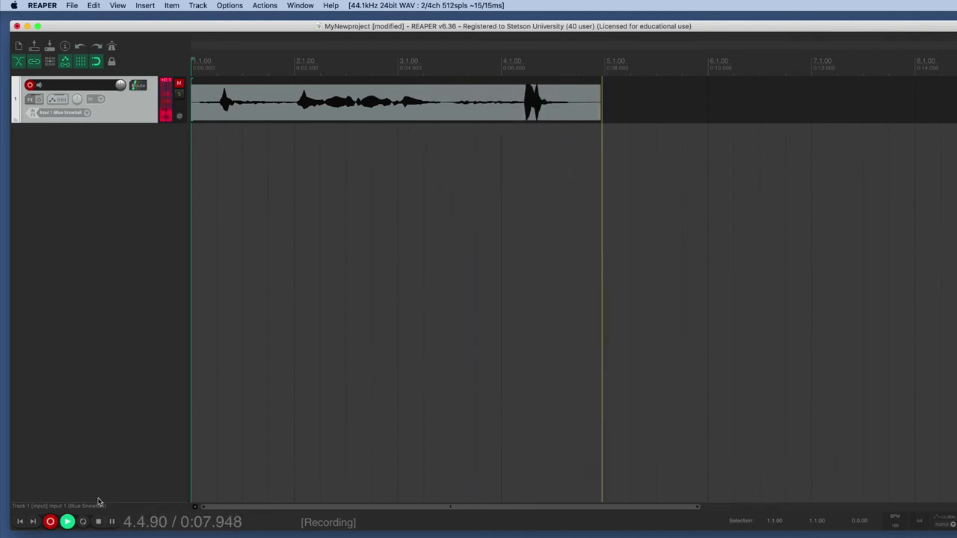
pyautogui.click(98, 522)
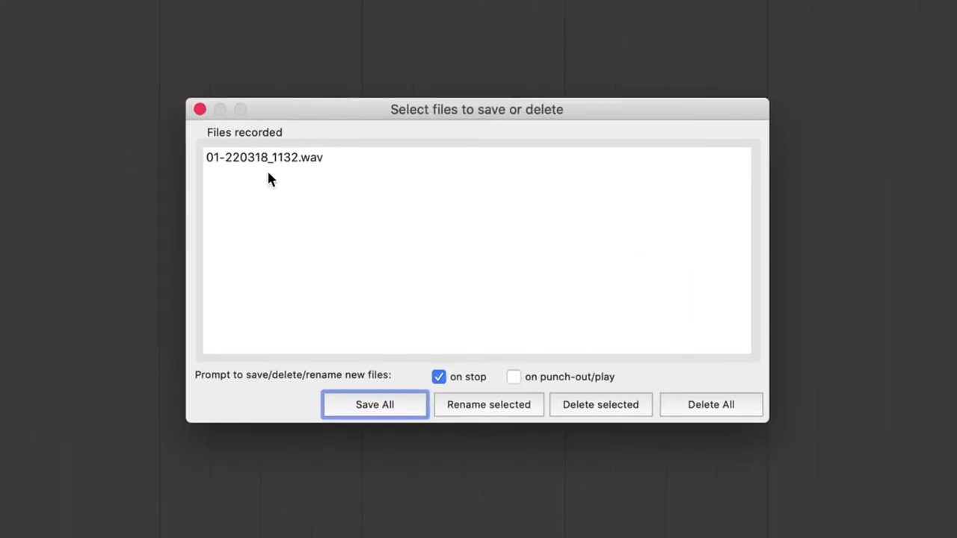
pyautogui.moveTo(251, 170)
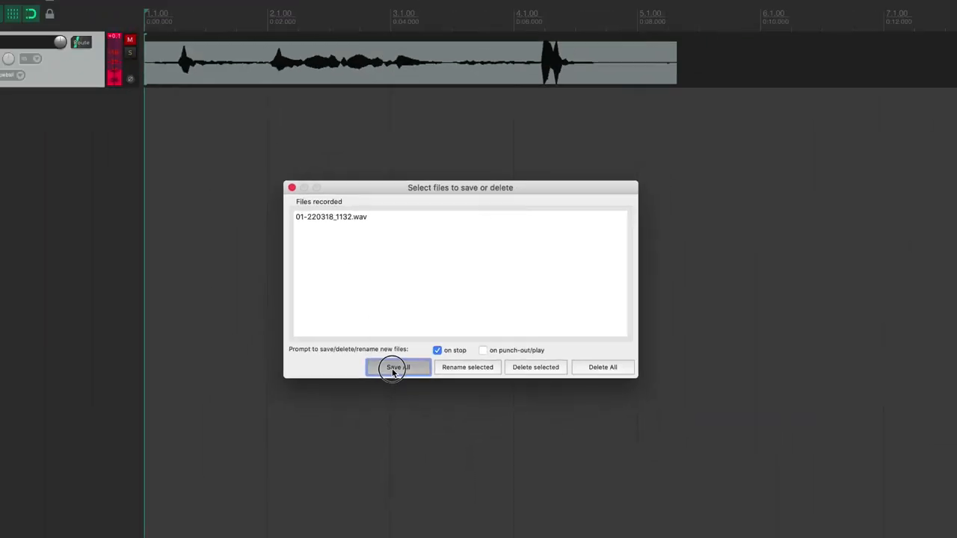
# - Save All so 01-220318_1132.wav is kept in the MyNewproject folder
pyautogui.click(398, 368)
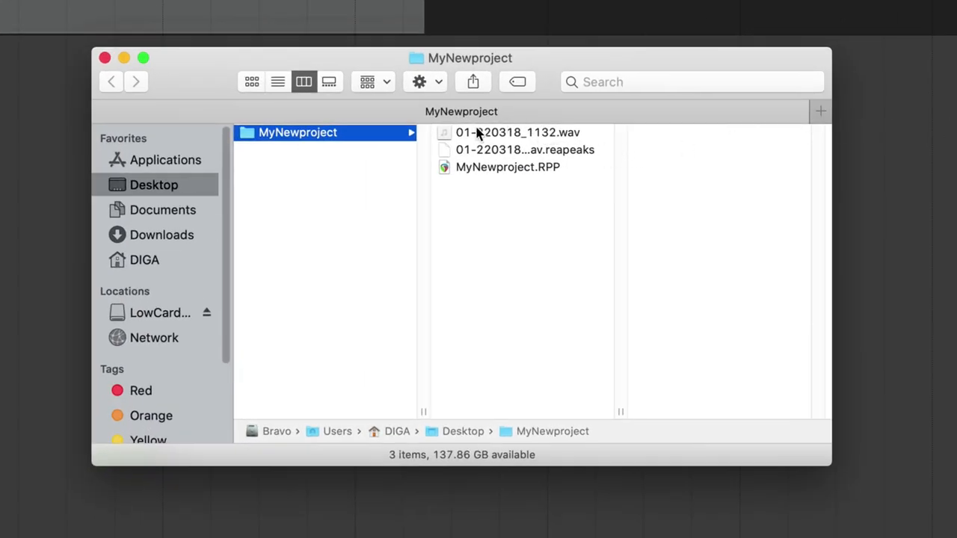
pyautogui.click(517, 132)
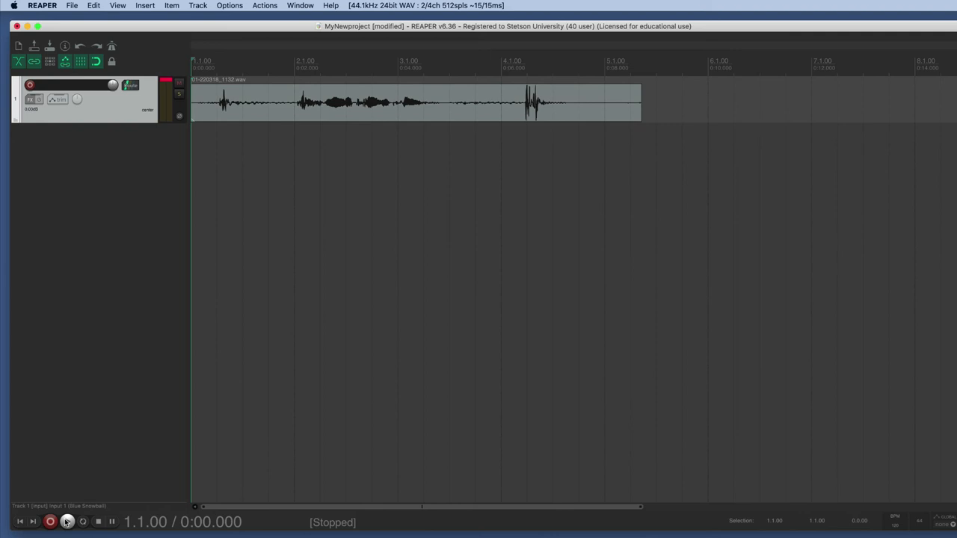
# - Play back the recorded 01-220318_1132 clip from the transport bar, then stop playback
pyautogui.click(66, 520)
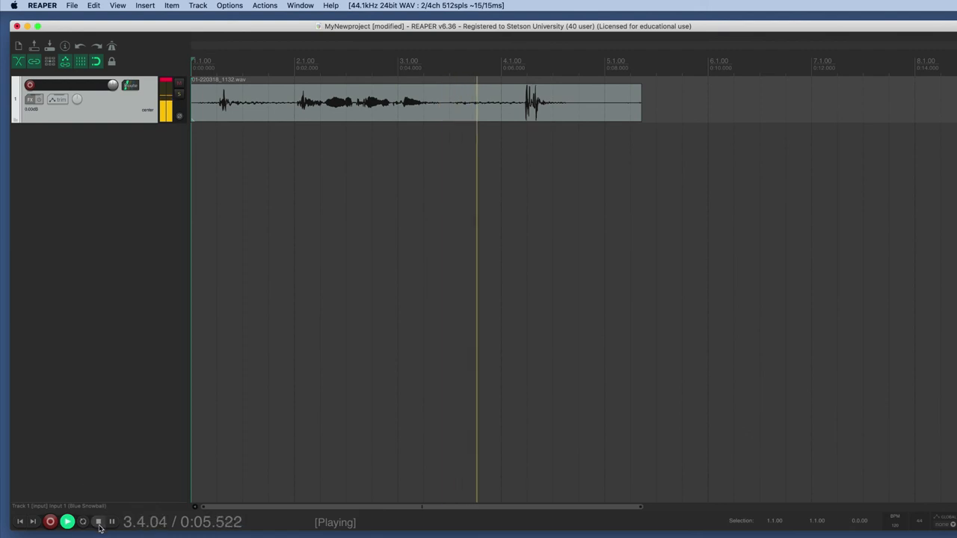
pyautogui.click(99, 522)
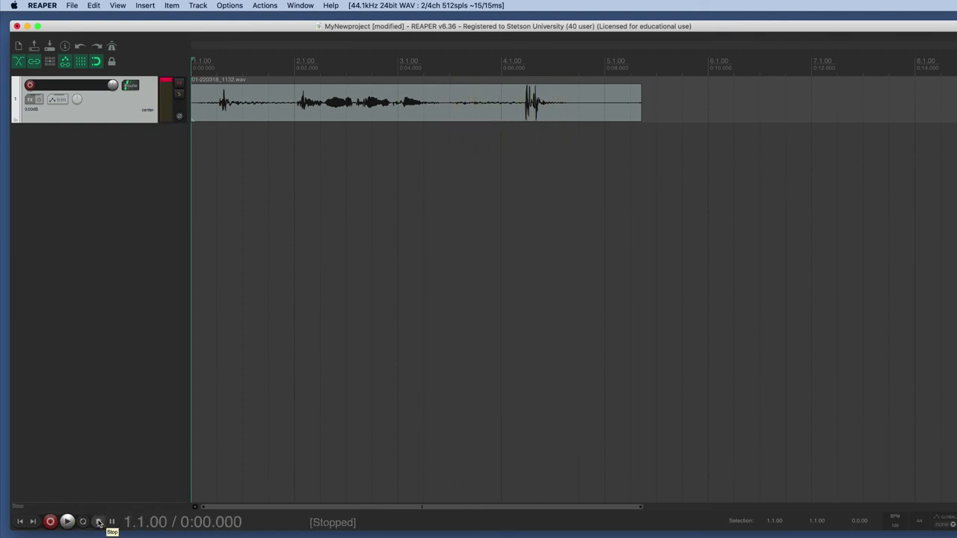
pyautogui.moveTo(117, 446)
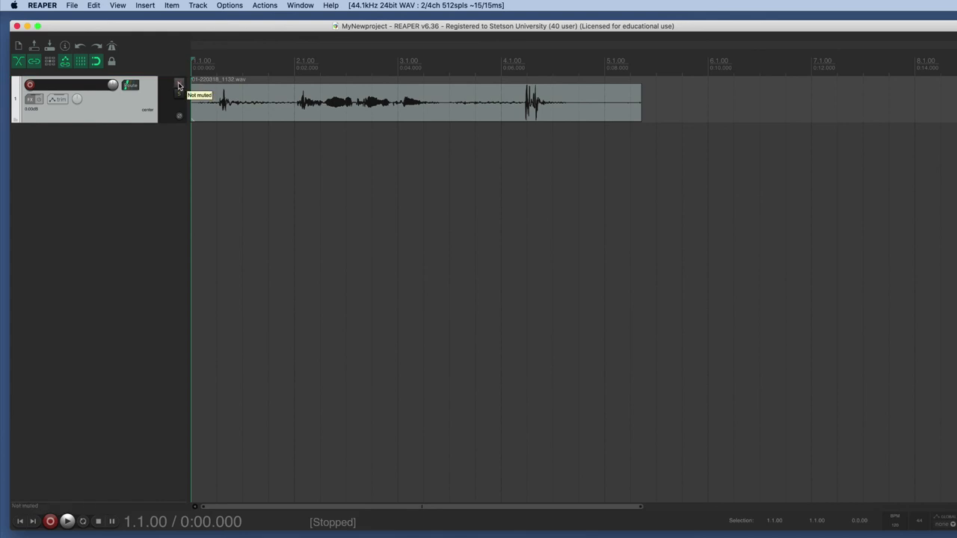
pyautogui.moveTo(101, 189)
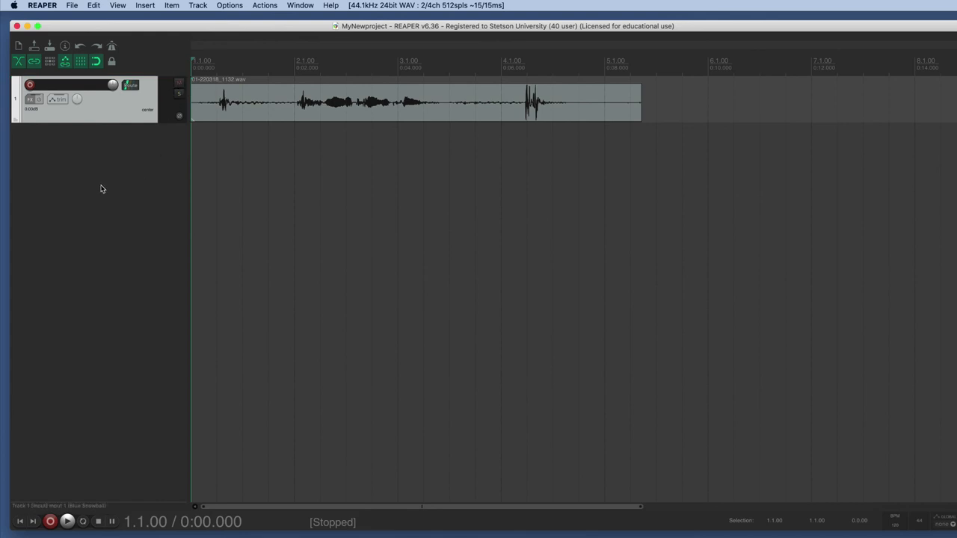
pyautogui.moveTo(138, 232)
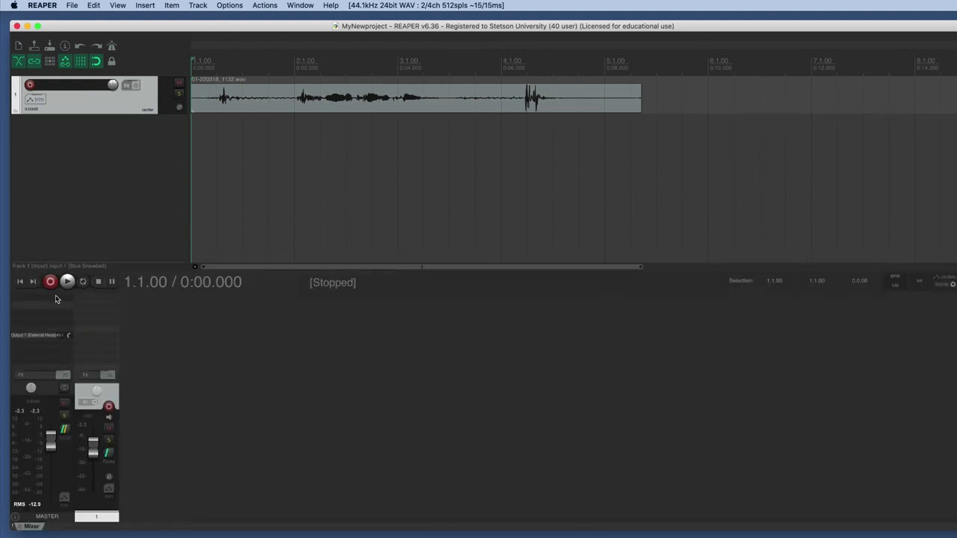
# - Raise the macOS system output volume with External Headphones as the output device
pyautogui.click(66, 281)
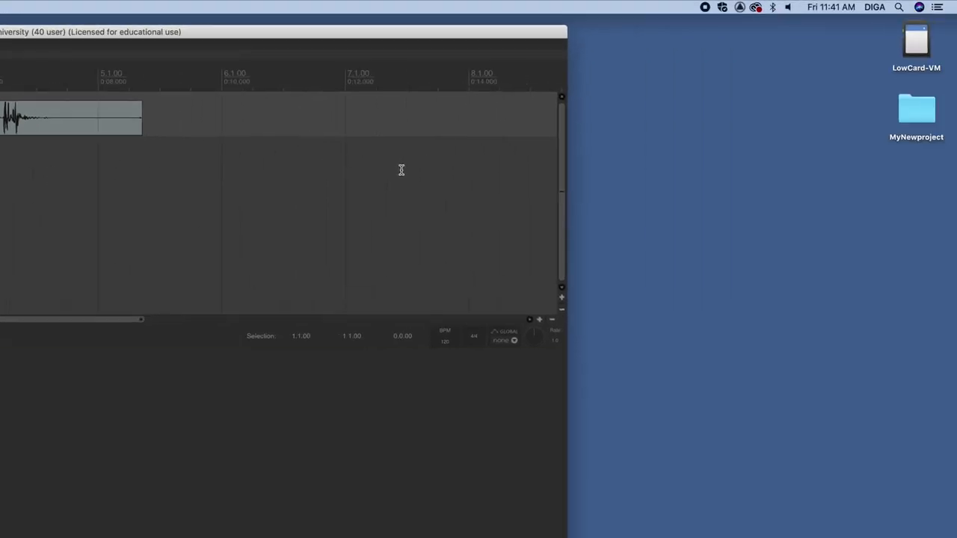
pyautogui.click(786, 6)
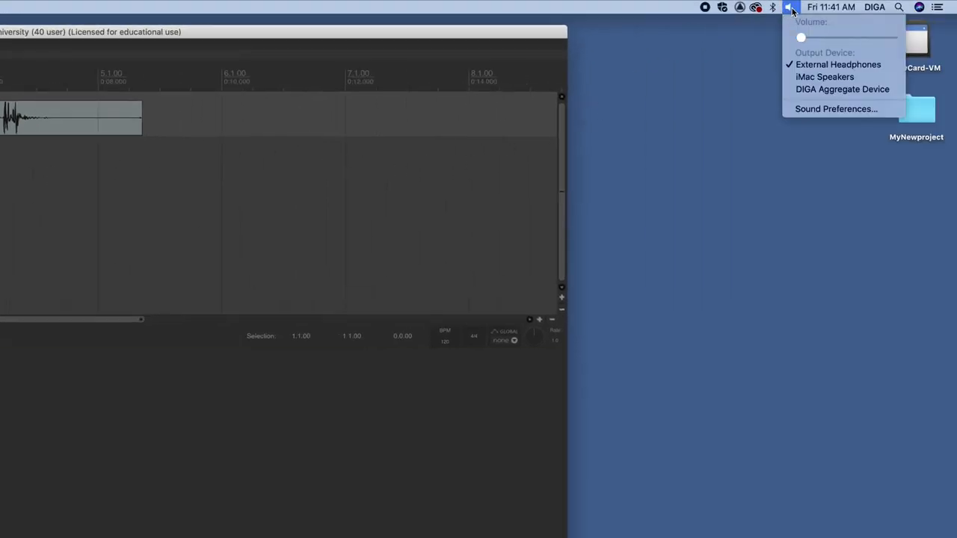
pyautogui.moveTo(802, 39); pyautogui.dragTo(872, 42)
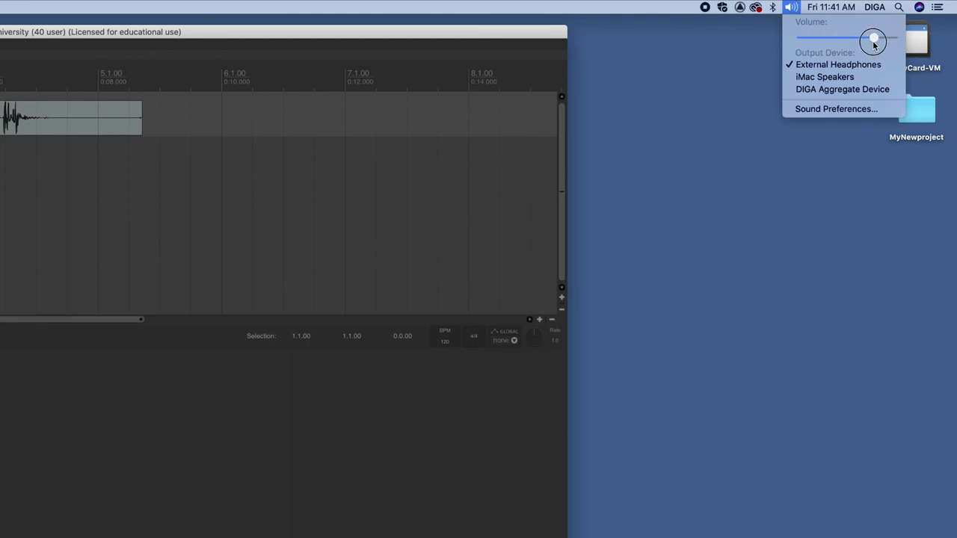